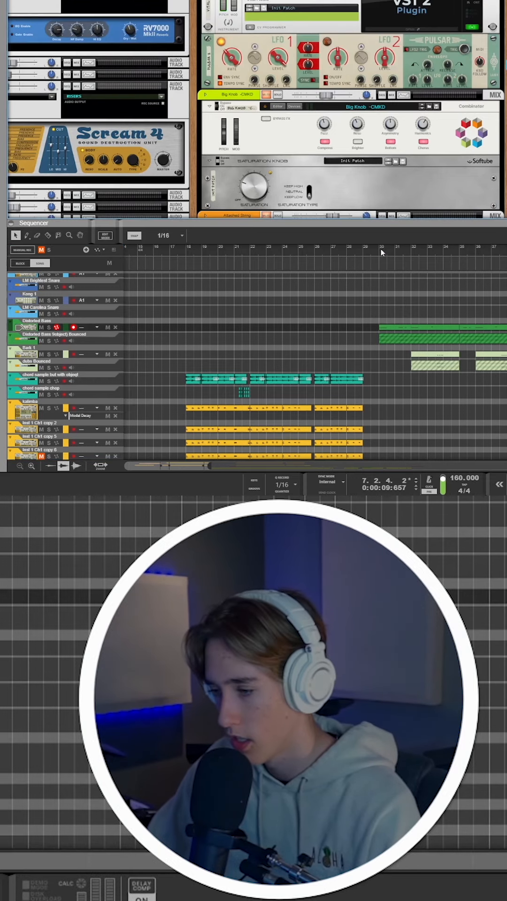
Step: Lower the Objekt Exciter Noise Level from 3.4 dB to about -20.3 dB
left_click(394, 252)
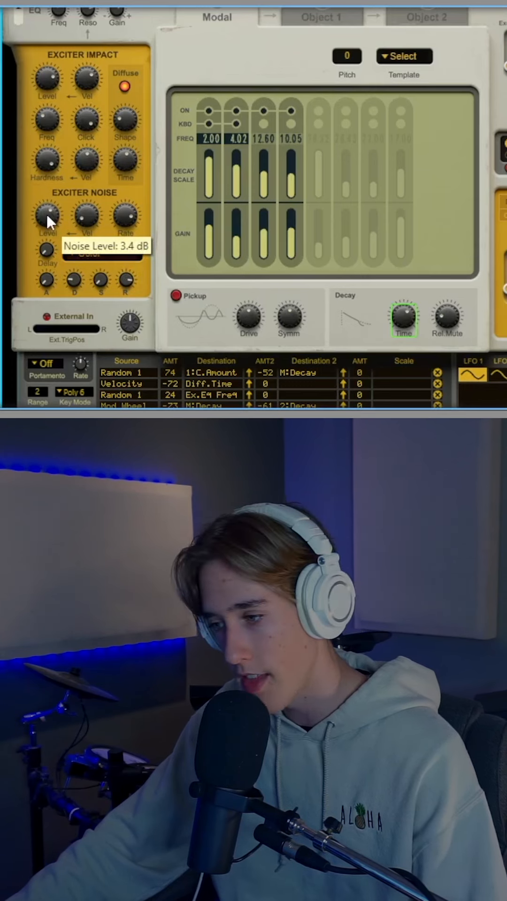
left_click_drag(47, 217, 47, 249)
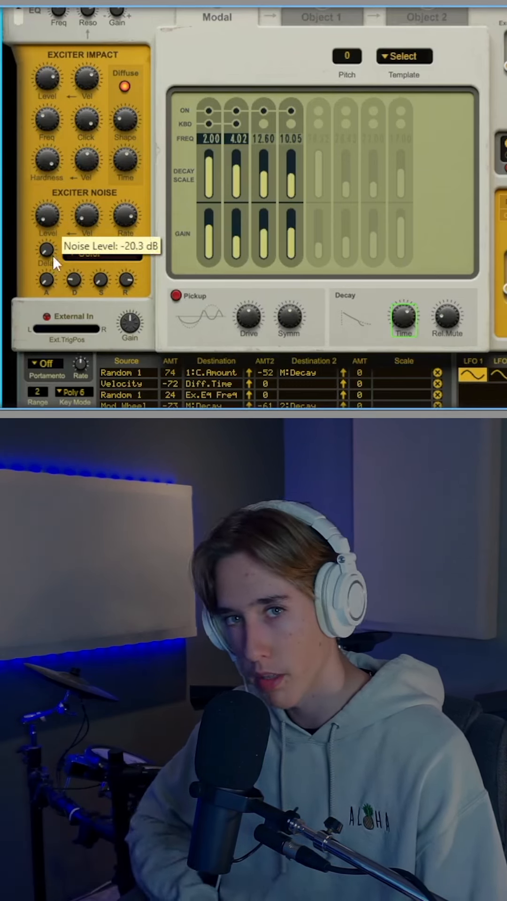